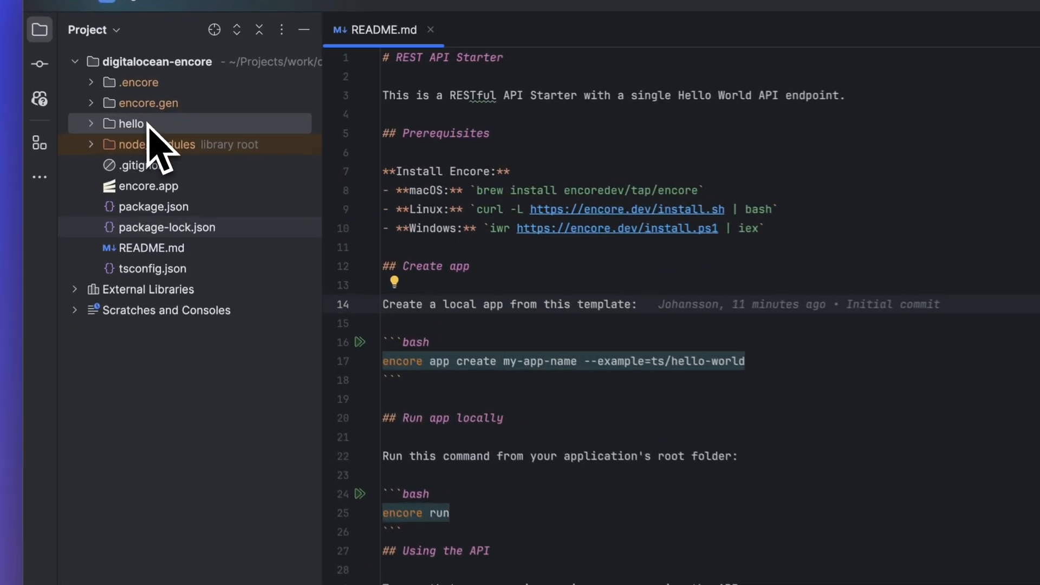
Step: Go to the API Tokens page listing the personal access tokens
left_click(123, 124)
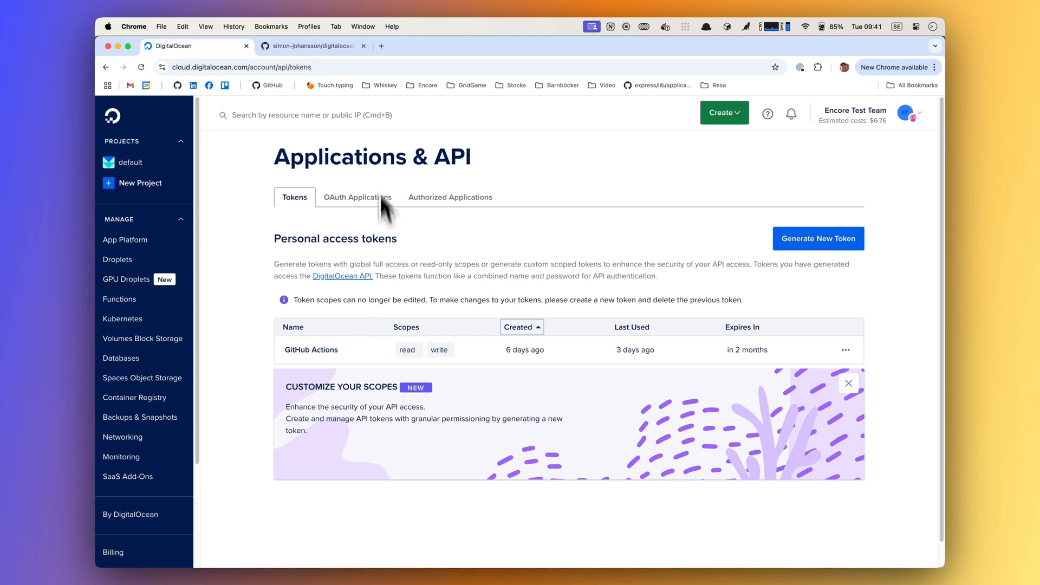
left_click(312, 45)
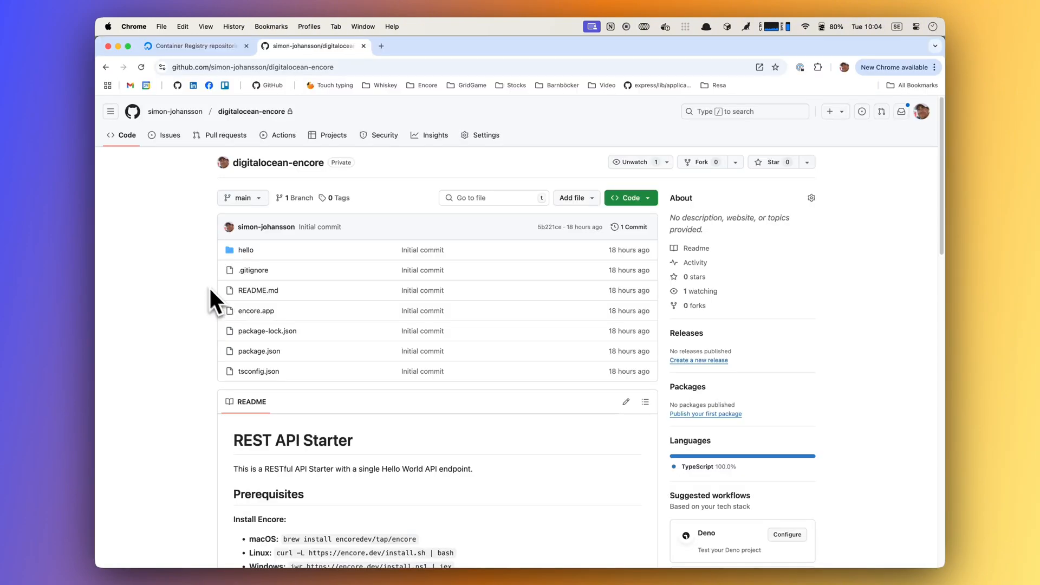
Step: View the Add GitHub action run's build-push-deploy-image job from the Actions list
left_click(283, 134)
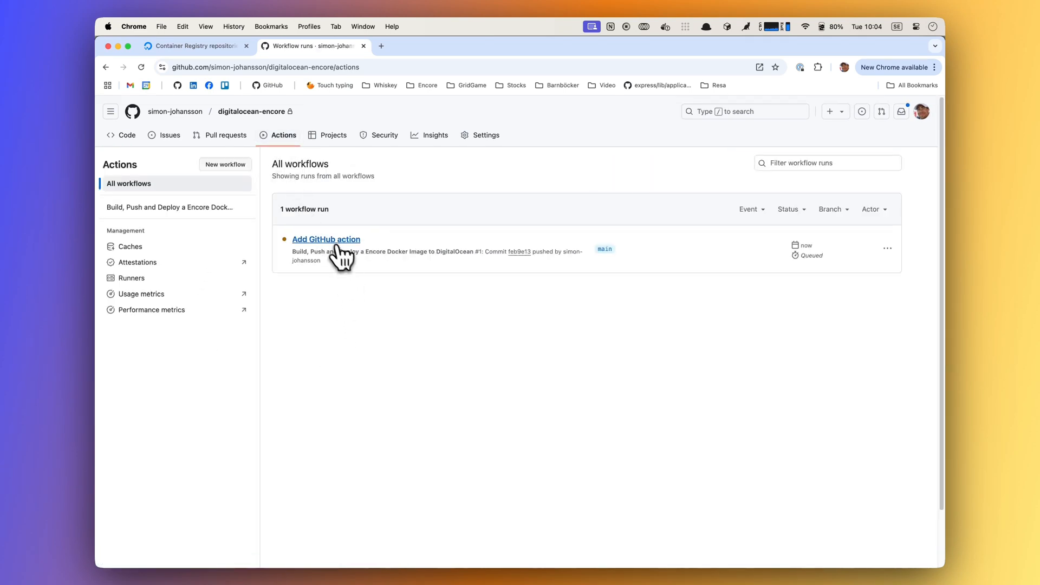
left_click(326, 239)
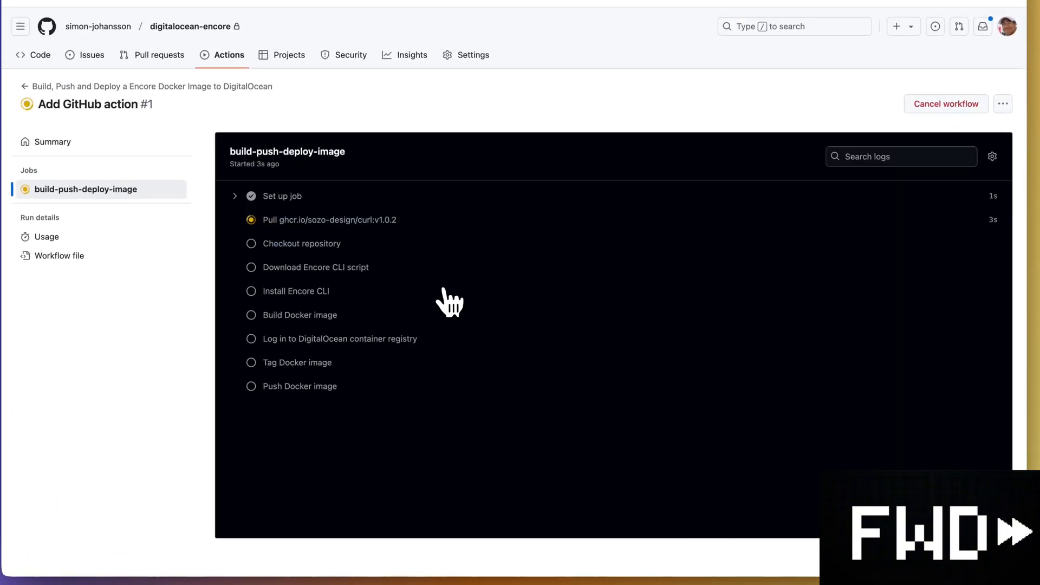
scroll("down", 3)
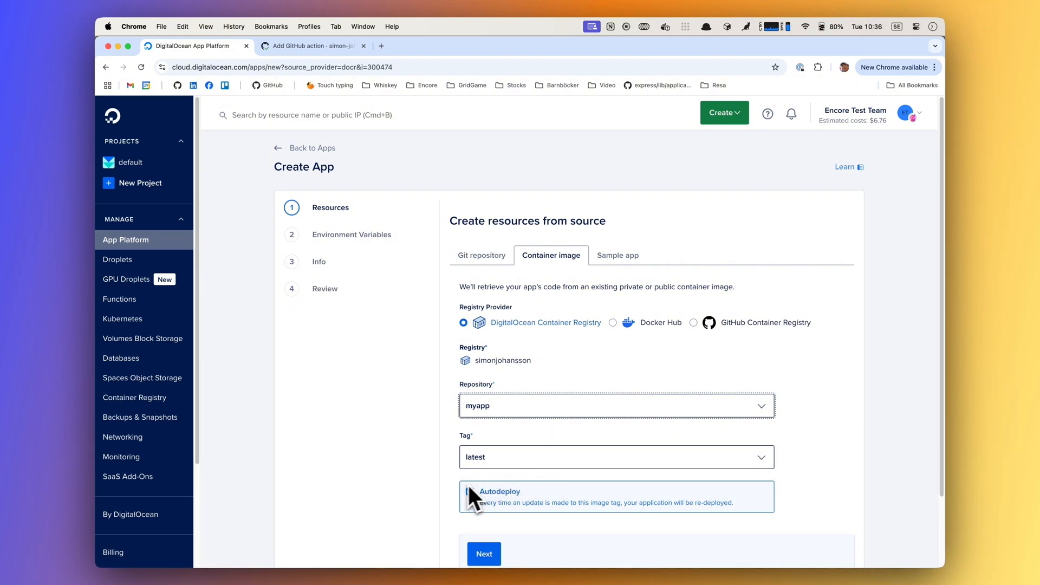
Step: Enable Autodeploy so the app redeploys when the myapp:latest tag updates
left_click(483, 554)
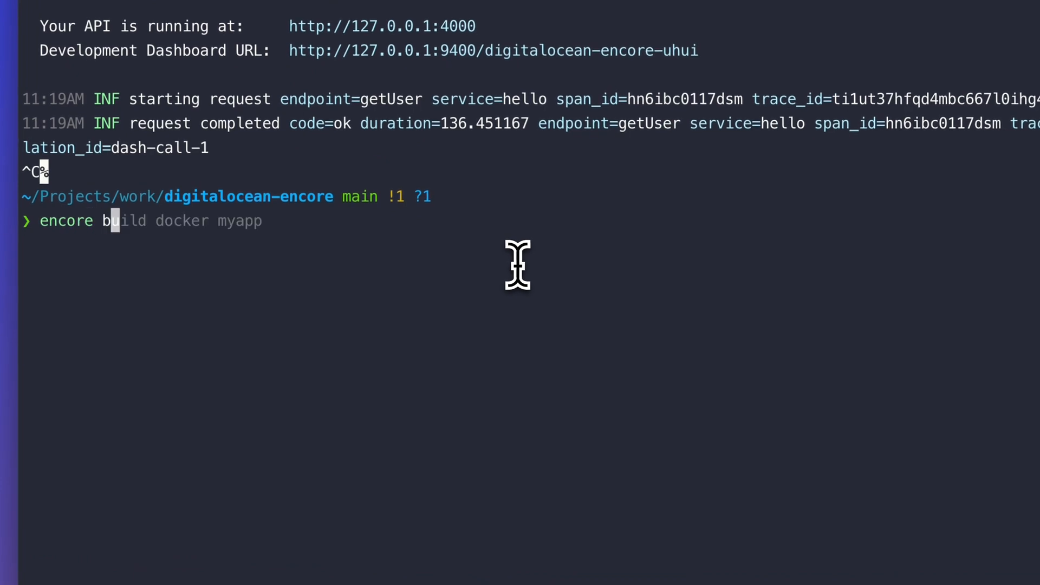
Step: Run 'encore build docker myapp' to build the Docker image
key("Return")
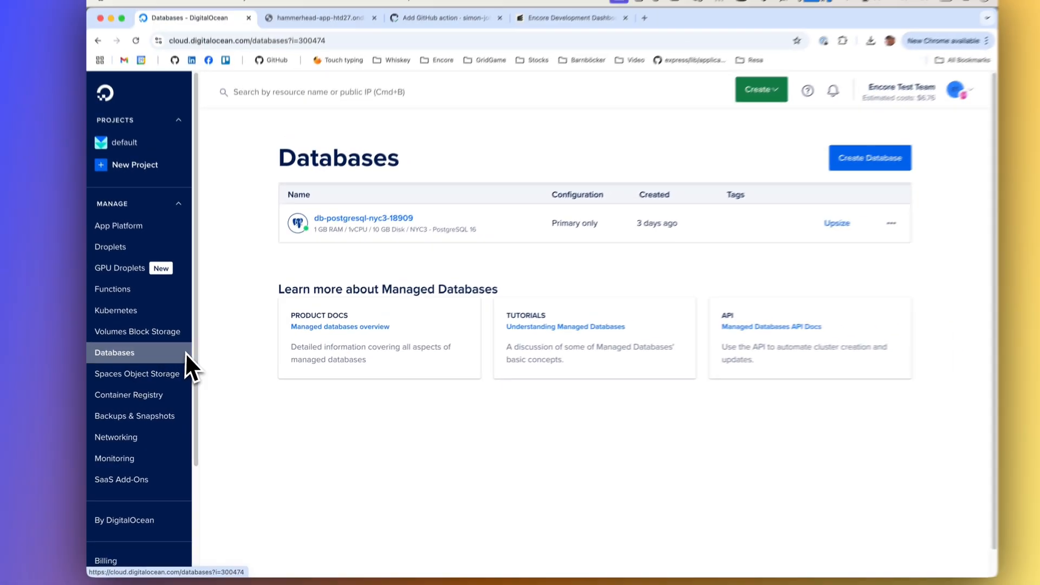
Step: Show the db-postgresql-nyc3-18909 cluster's Overview with its connection details
left_click(363, 218)
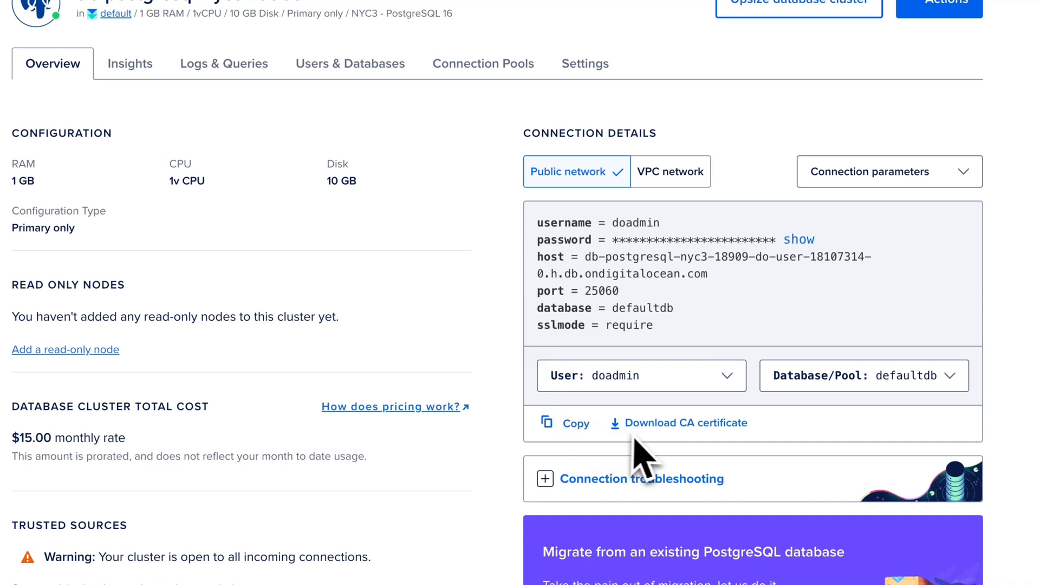